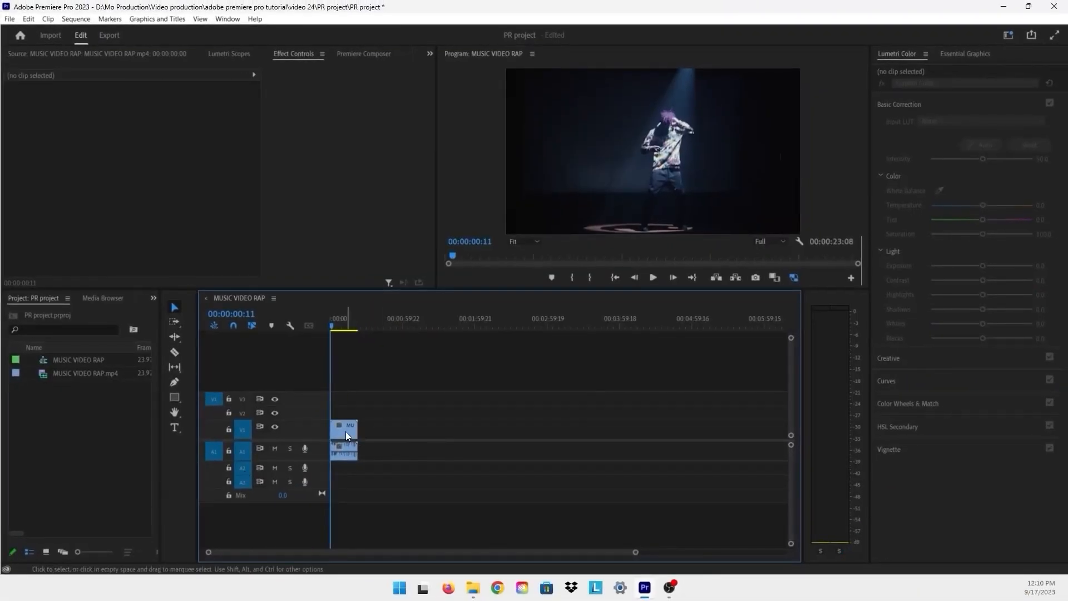
{"action": "mouse_move", "coordinate": [345, 435]}
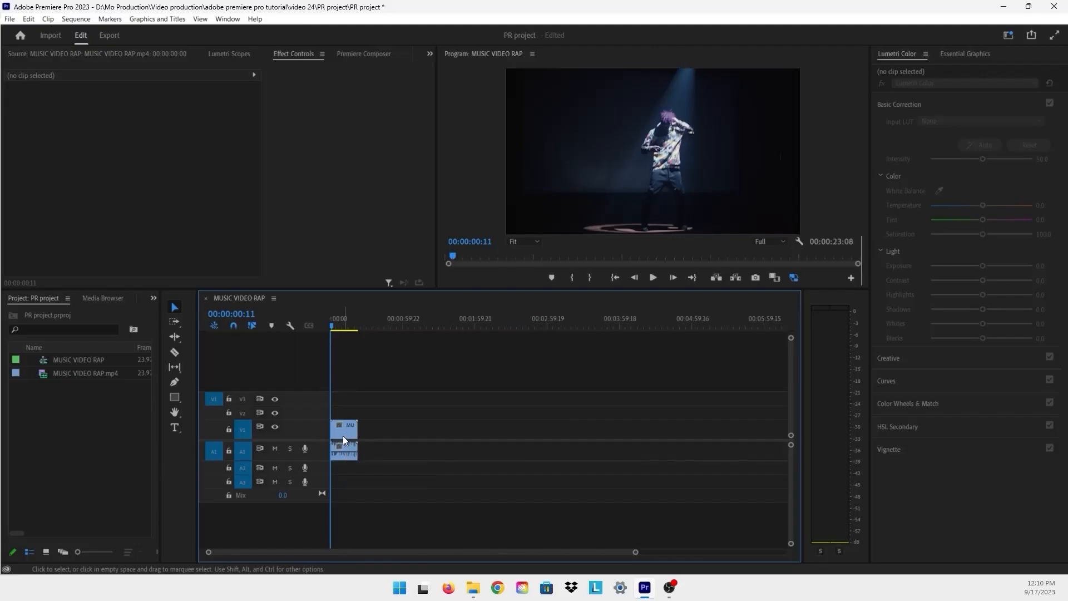
{"action": "mouse_move", "coordinate": [344, 439]}
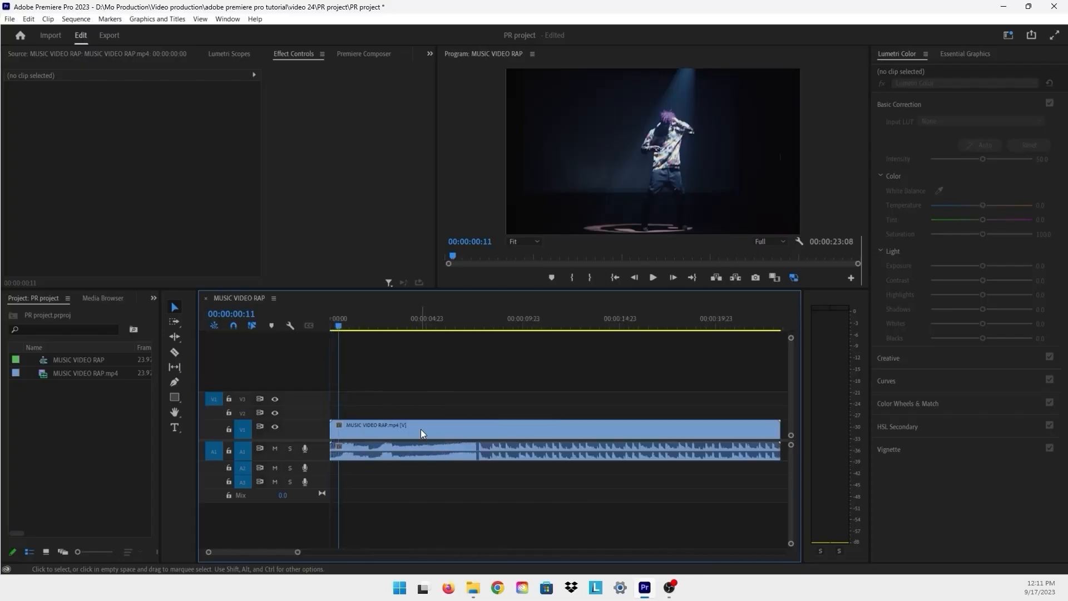
{"action": "mouse_move", "coordinate": [420, 434]}
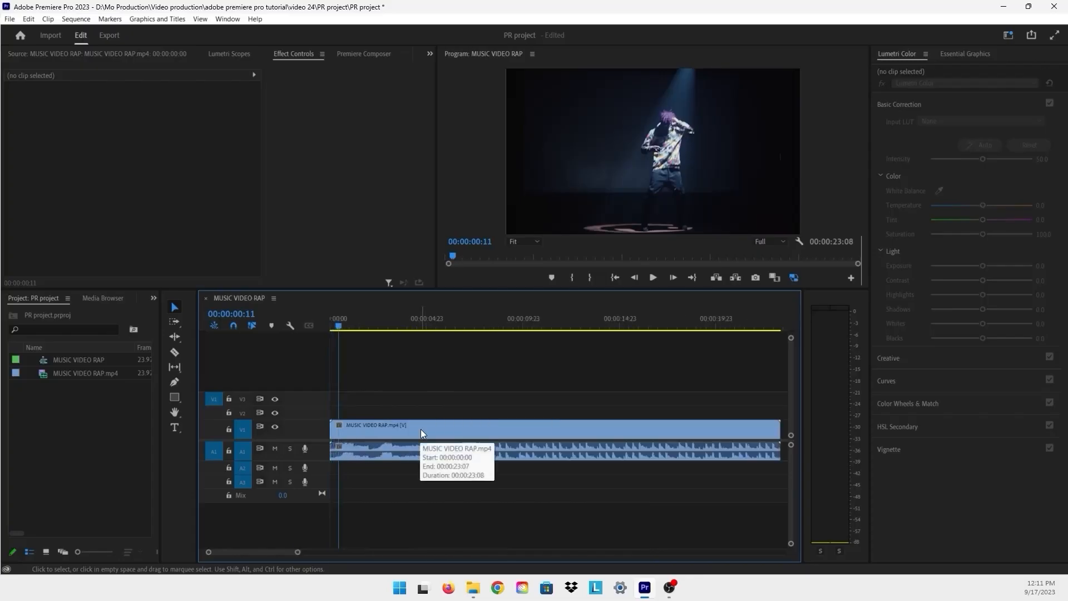
Apply an Audio Gain adjustment of -5 dB to the MUSIC VIDEO RAP clip via its context menu.
{"action": "right_click", "coordinate": [421, 427]}
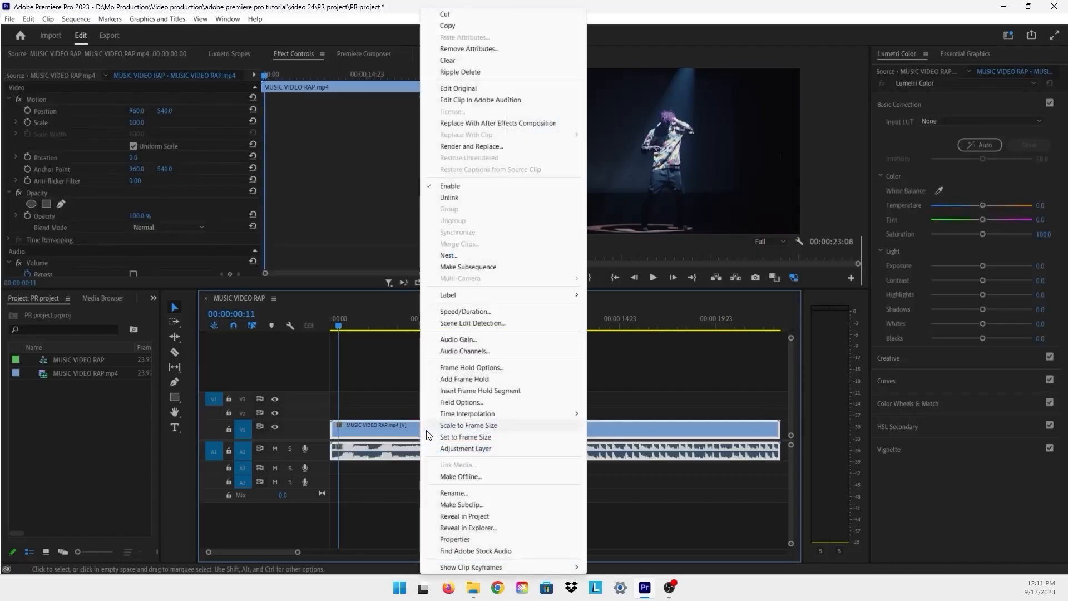
{"action": "mouse_move", "coordinate": [457, 340]}
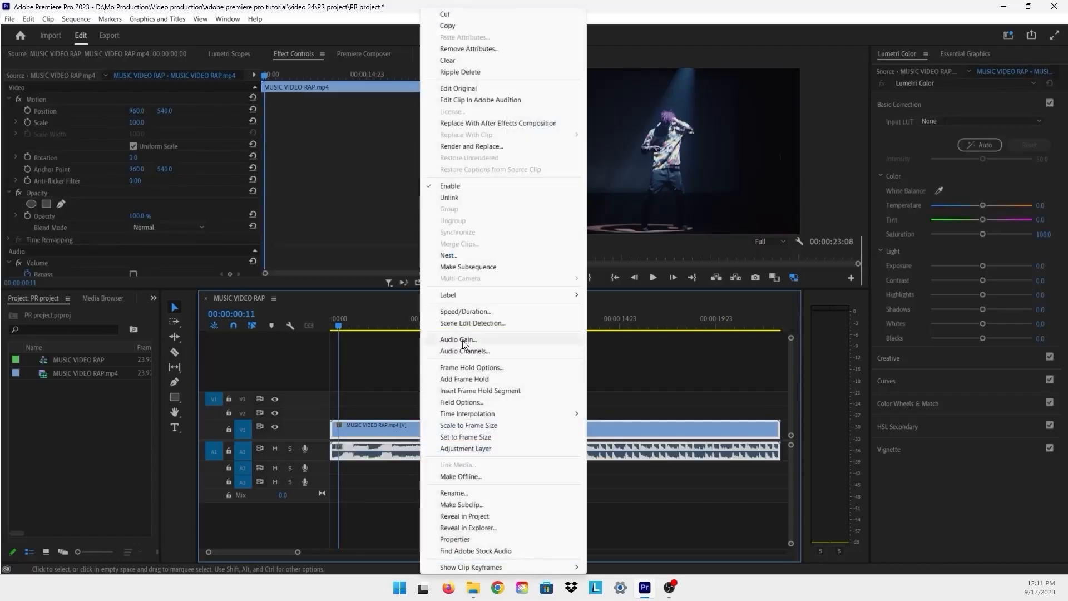
{"action": "left_click", "coordinate": [458, 339]}
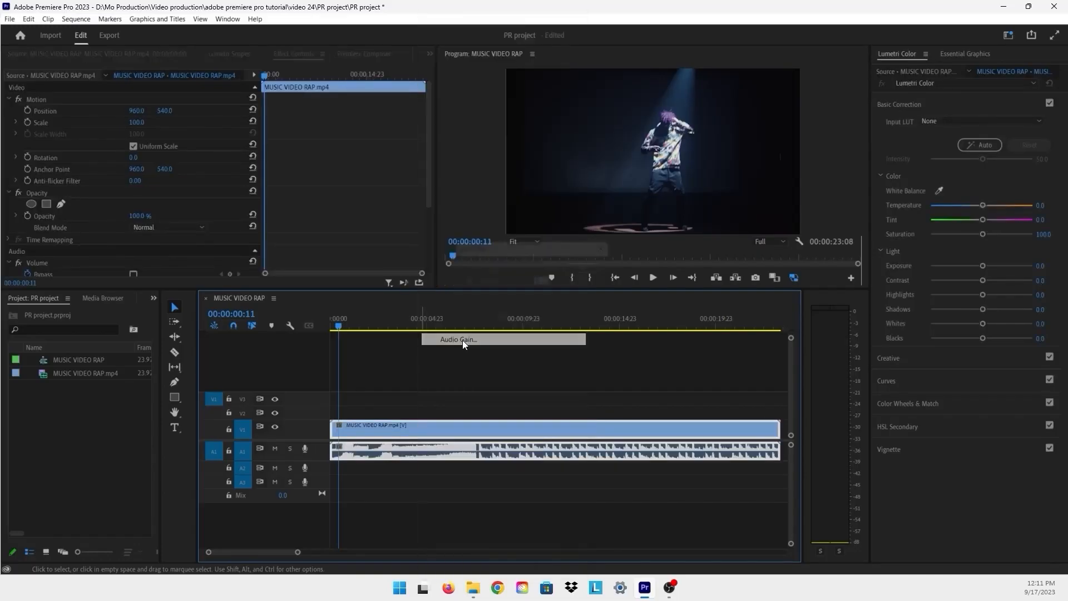
{"action": "left_click", "coordinate": [456, 339]}
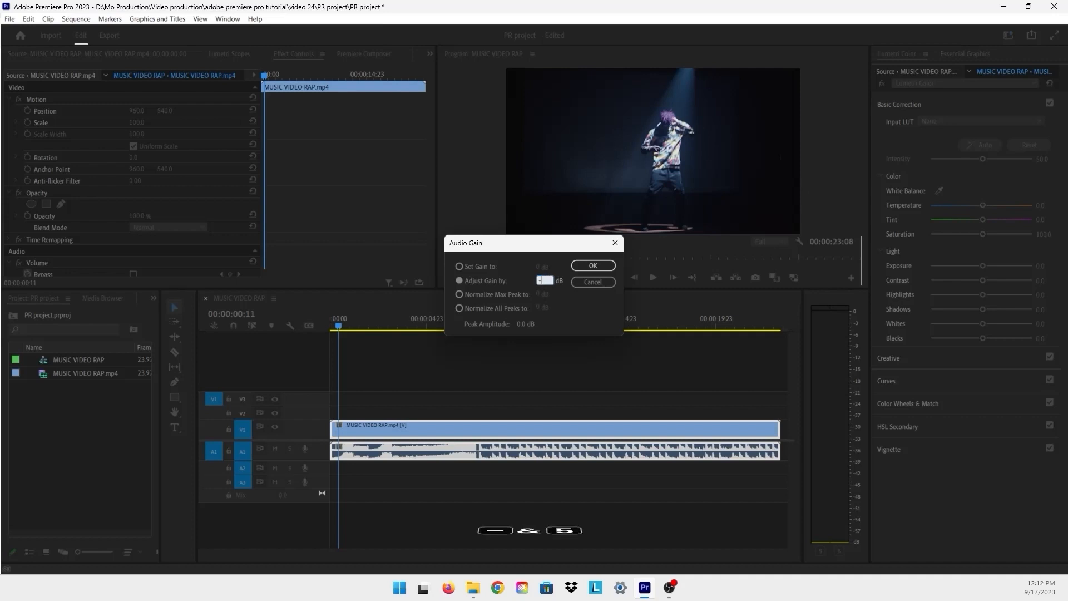
{"action": "type", "text": "-5"}
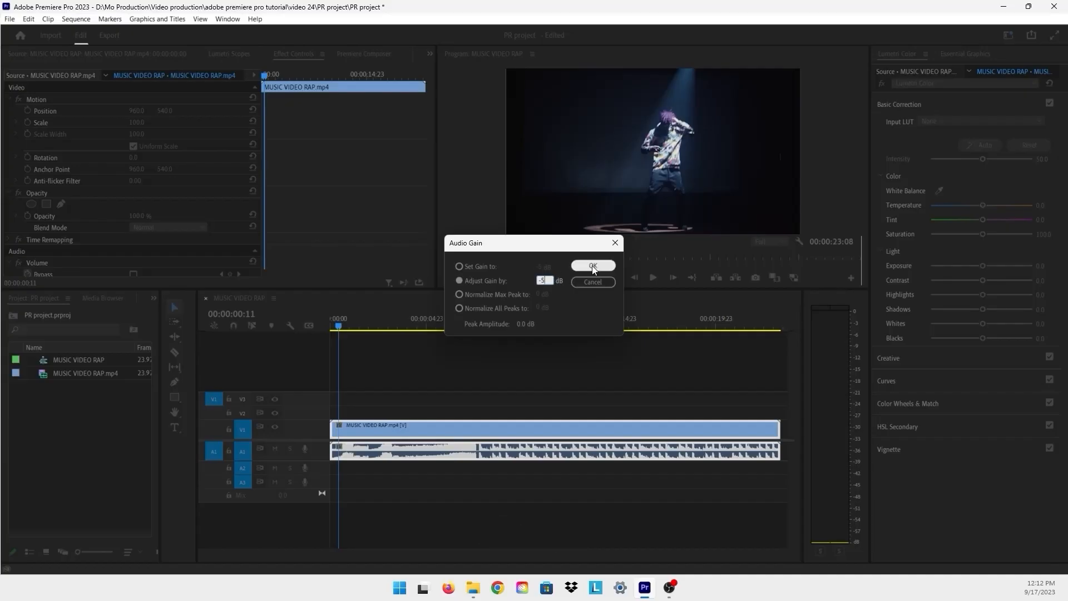
{"action": "left_click", "coordinate": [591, 266]}
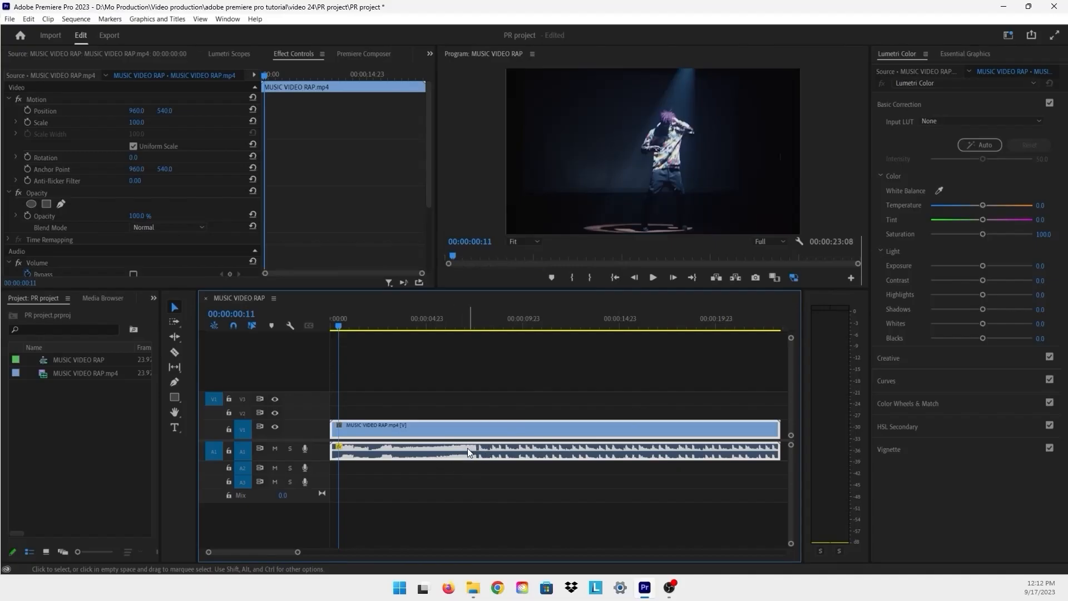
{"action": "mouse_move", "coordinate": [466, 327]}
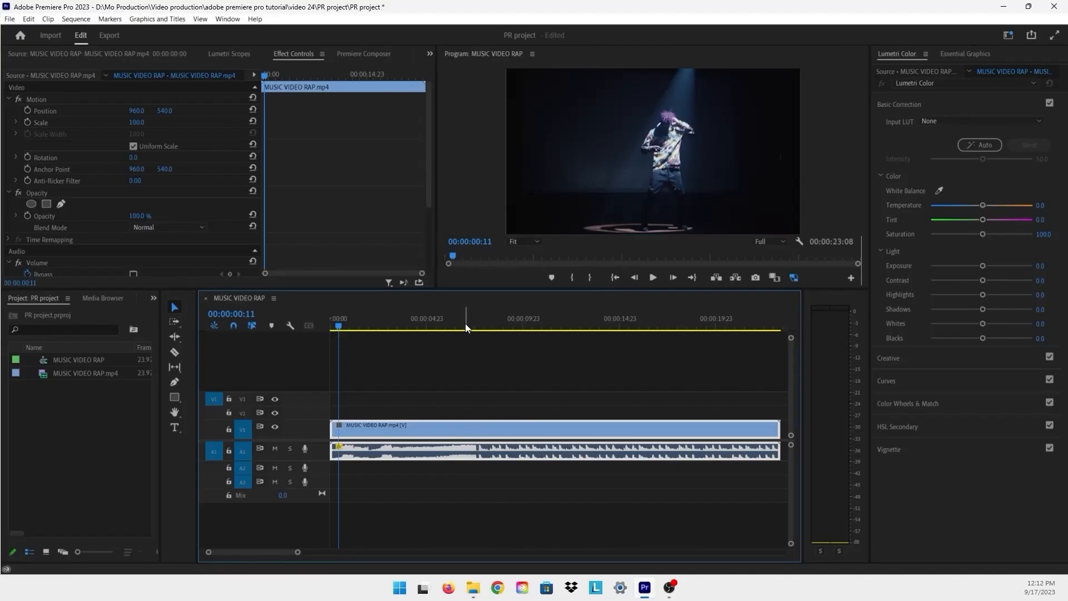
Select the clip and apply a second -5 dB gain with the G shortcut, totalling -10 dB.
{"action": "left_click", "coordinate": [465, 318]}
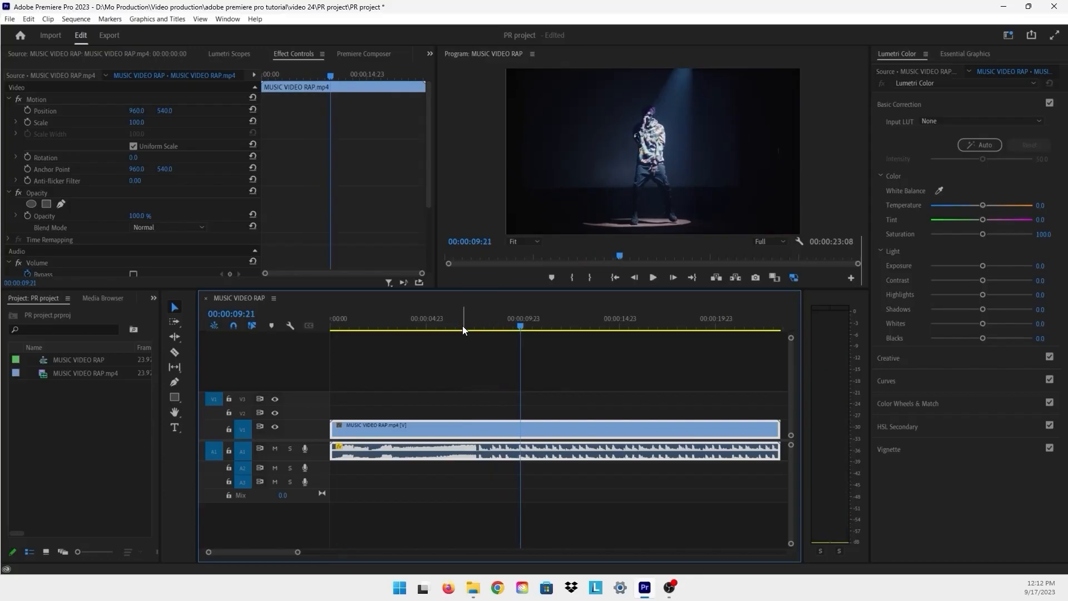
{"action": "mouse_move", "coordinate": [466, 408]}
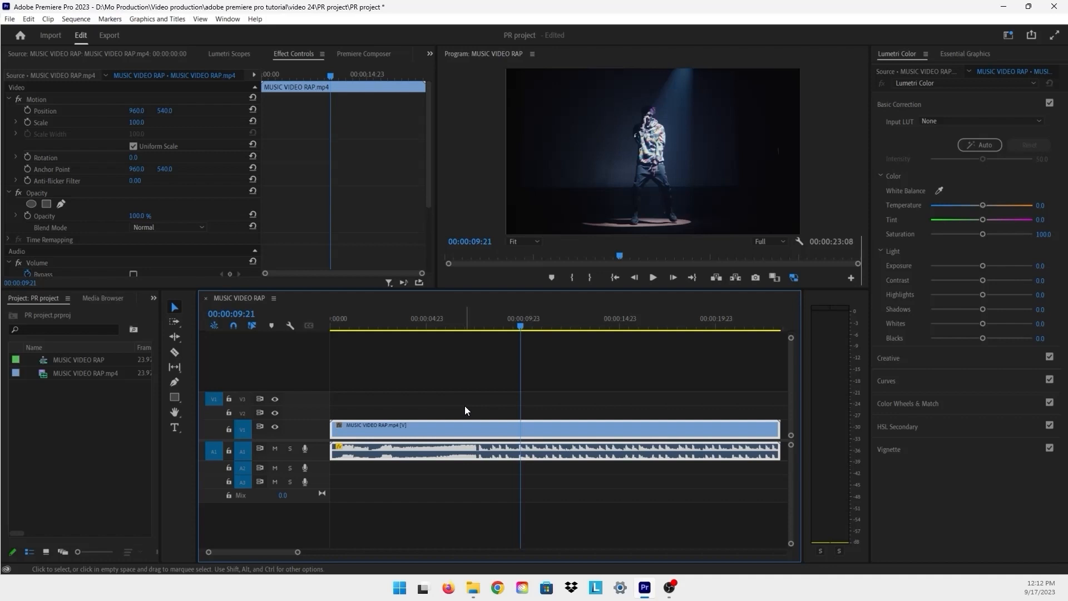
{"action": "key", "text": "g"}
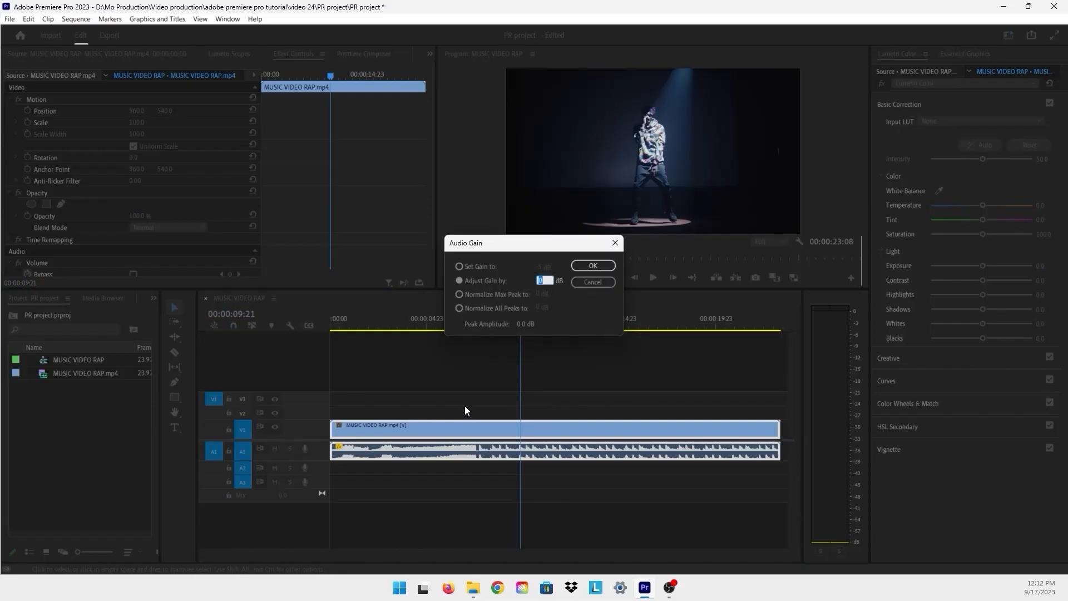
{"action": "type", "text": "-5"}
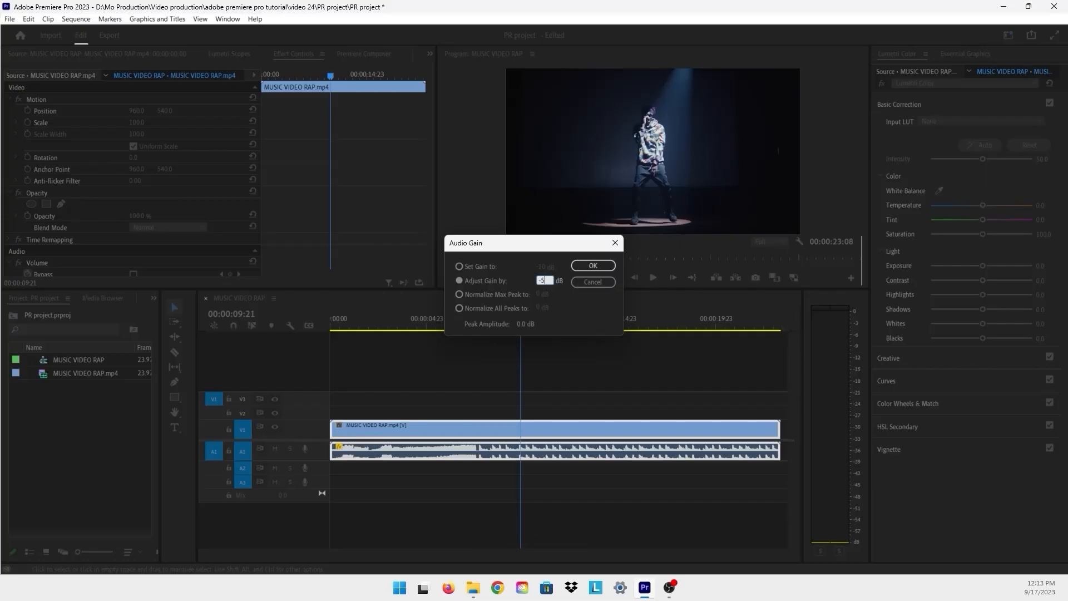
{"action": "key", "text": "Enter"}
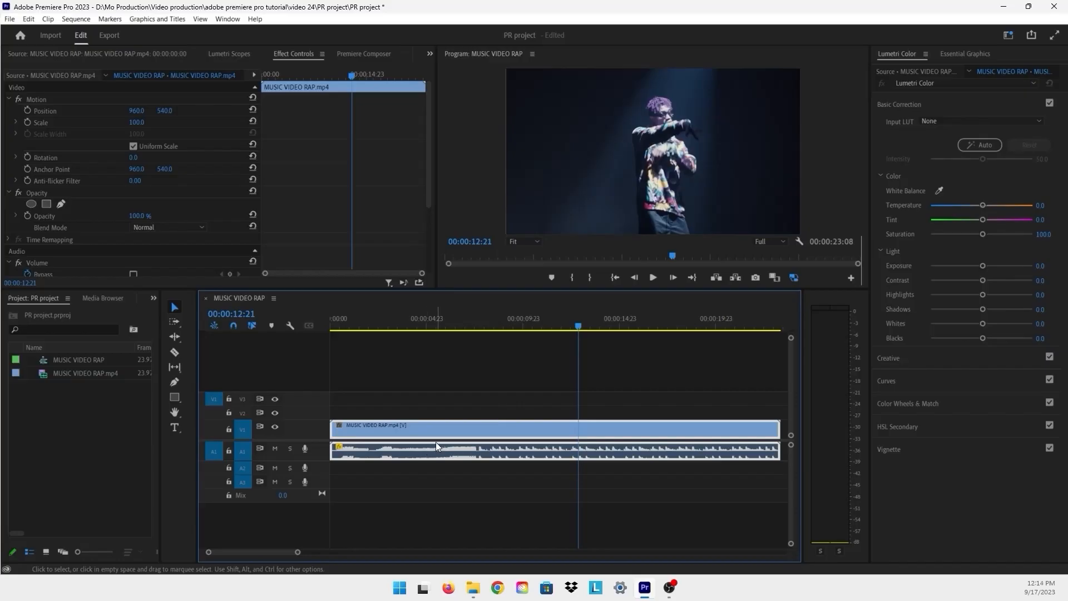
{"action": "mouse_move", "coordinate": [436, 448]}
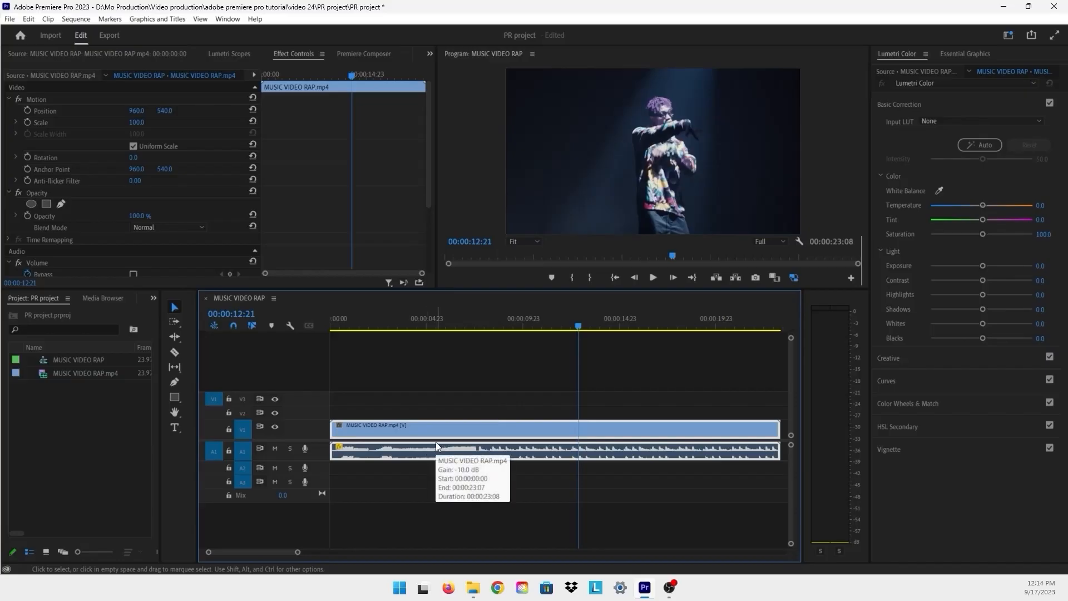
{"action": "mouse_move", "coordinate": [415, 450]}
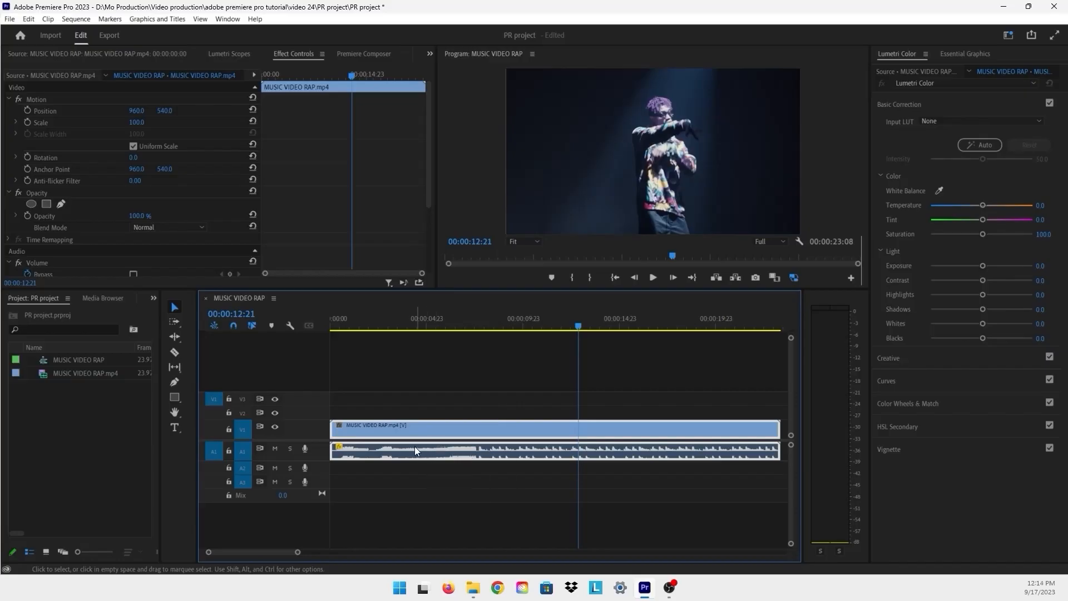
{"action": "mouse_move", "coordinate": [305, 448]}
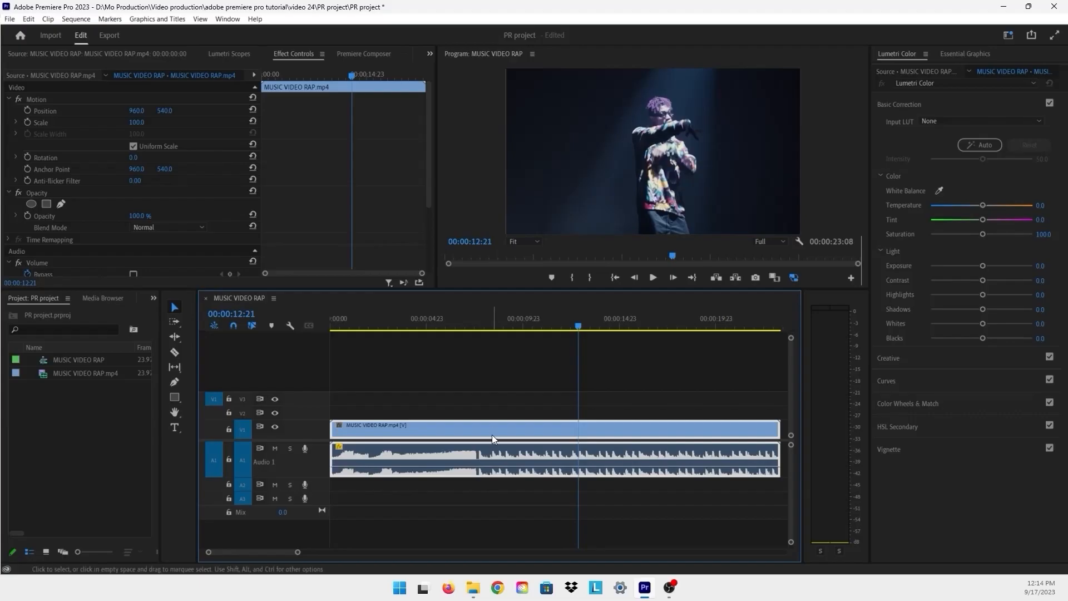
{"action": "mouse_move", "coordinate": [489, 327]}
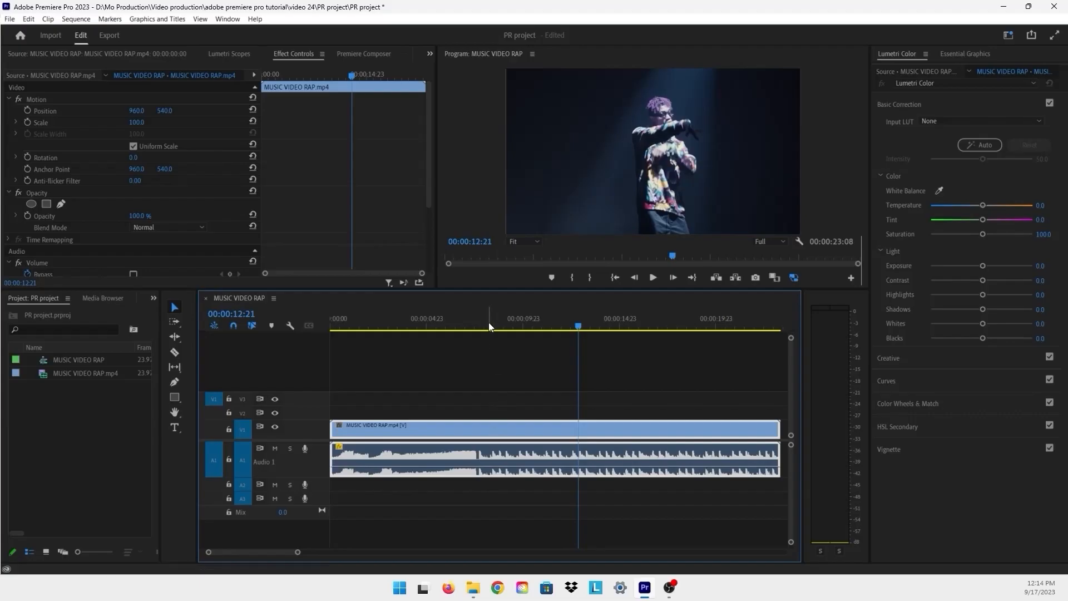
Play the sequence briefly to check the quieter audio, then stop.
{"action": "key", "text": "space"}
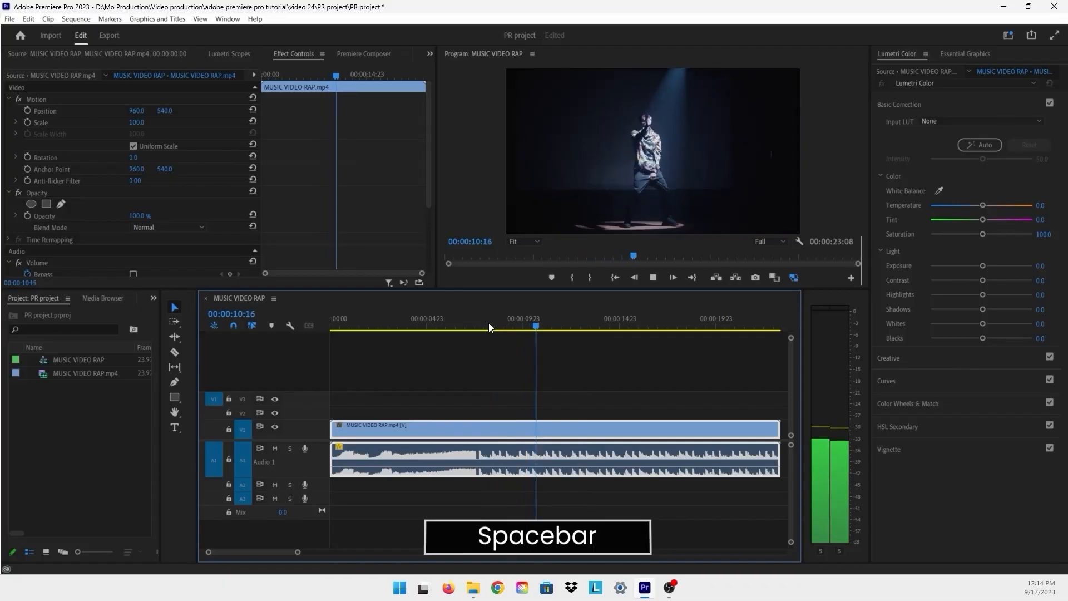
{"action": "key", "text": "space"}
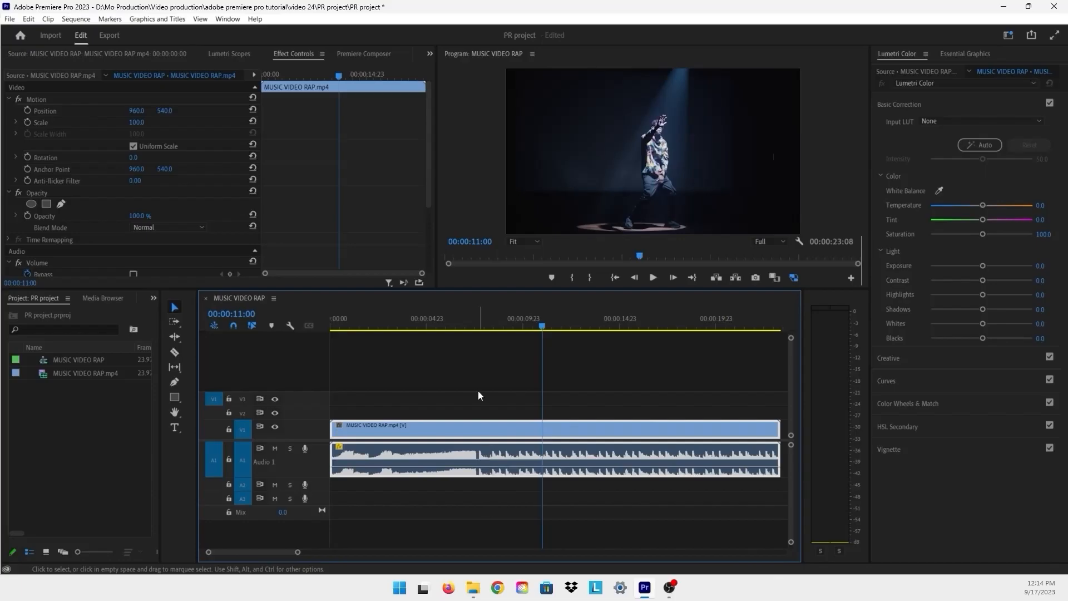
{"action": "mouse_move", "coordinate": [488, 408]}
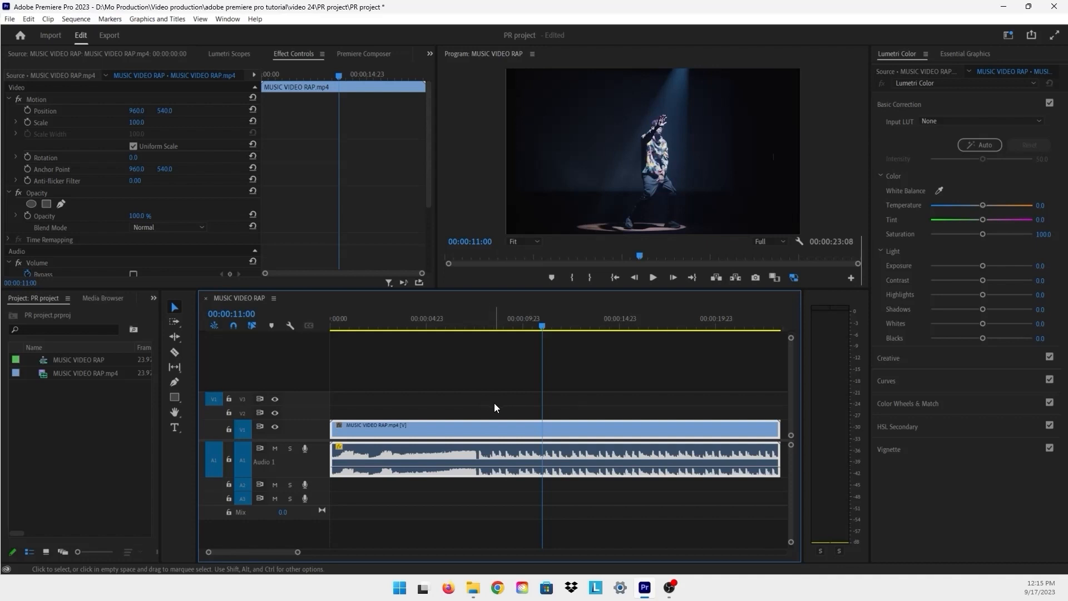
{"action": "mouse_move", "coordinate": [501, 414]}
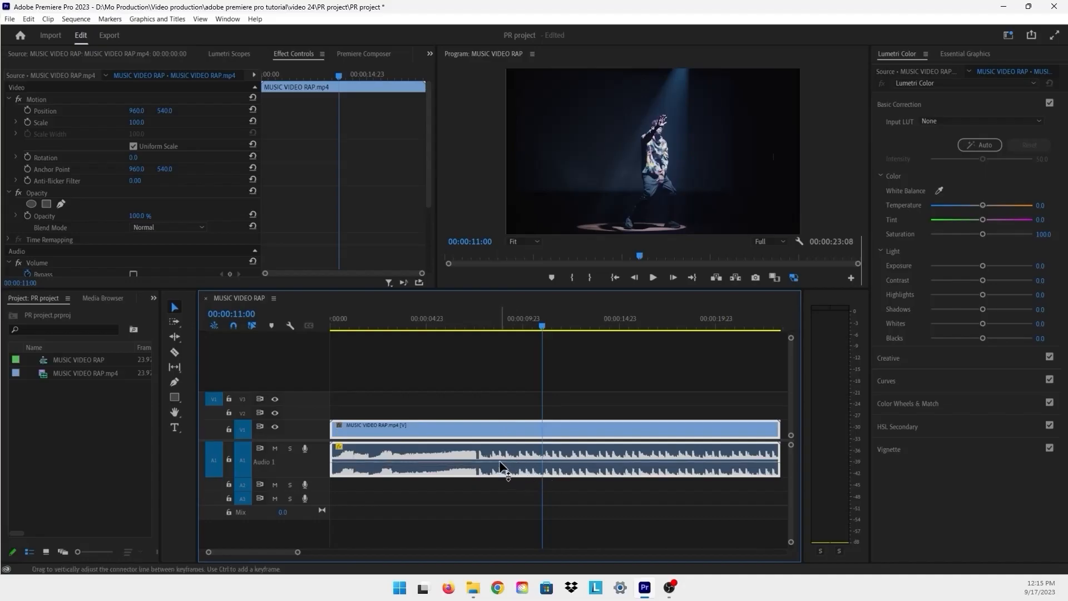
Ctrl-add volume keyframes dipping the level partway through, then play back the dip.
{"action": "key", "text": "ctrl"}
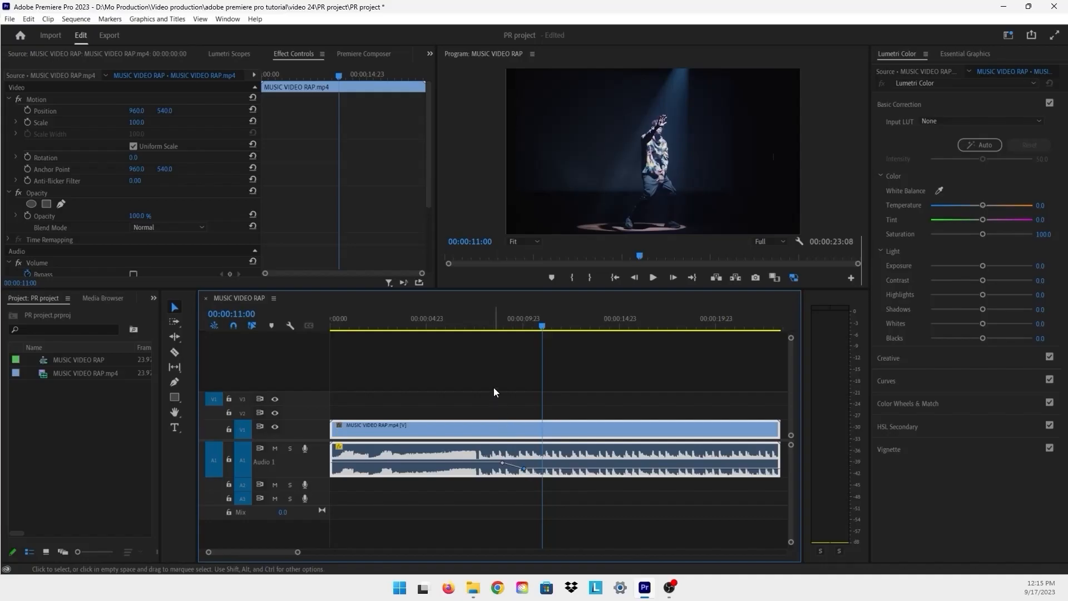
{"action": "mouse_move", "coordinate": [484, 325]}
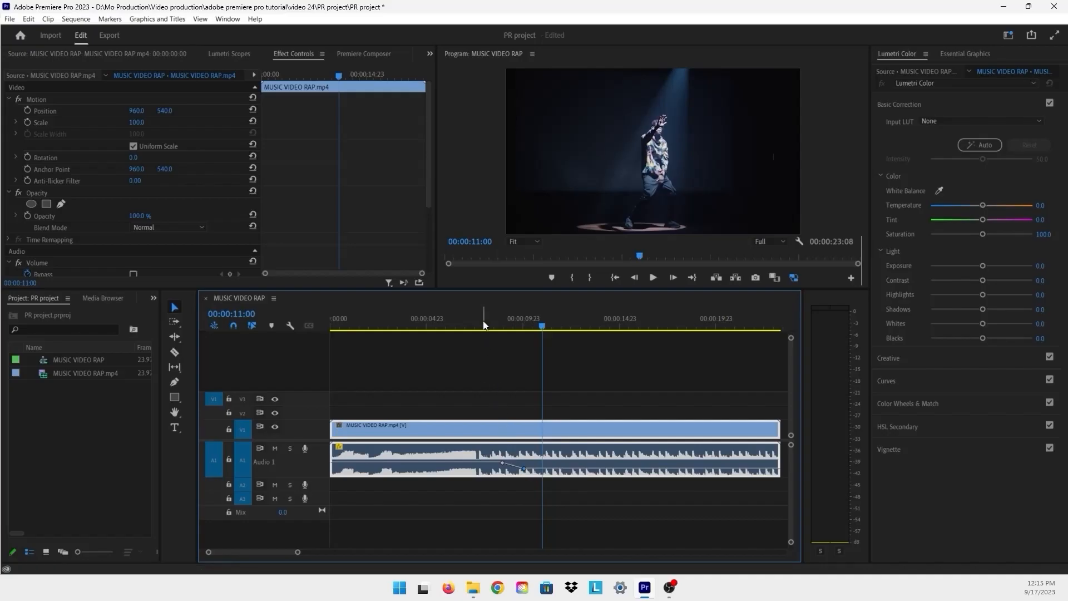
{"action": "key", "text": "space"}
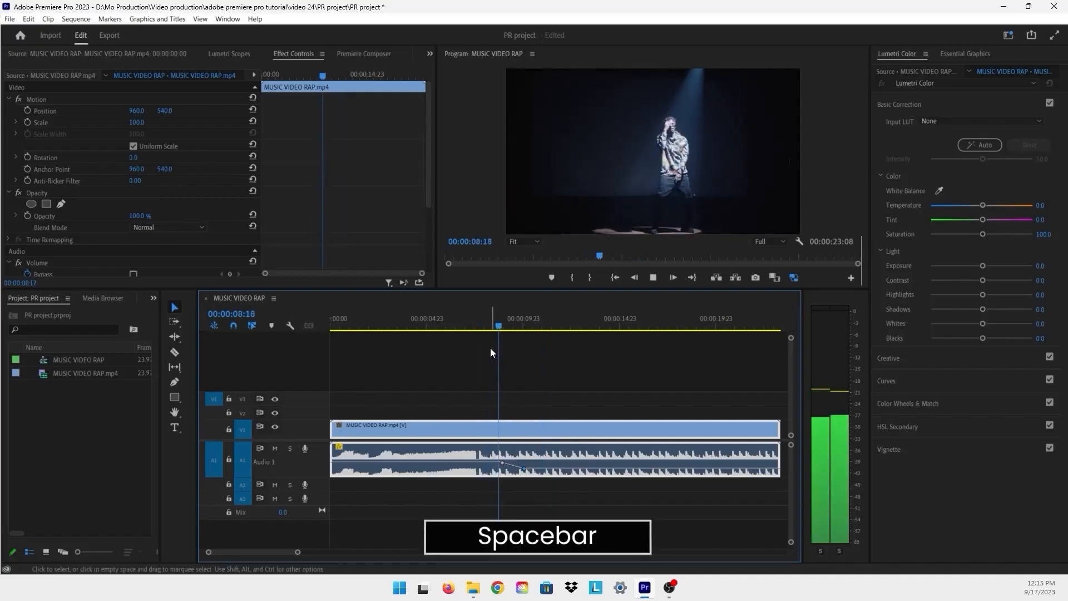
{"action": "key", "text": "space"}
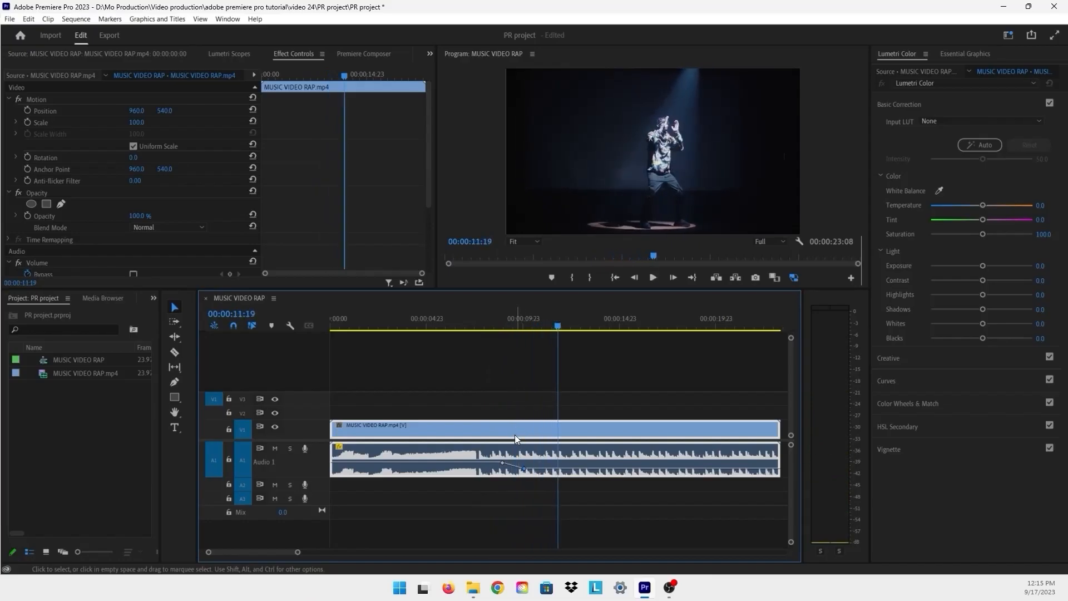
{"action": "mouse_move", "coordinate": [517, 413]}
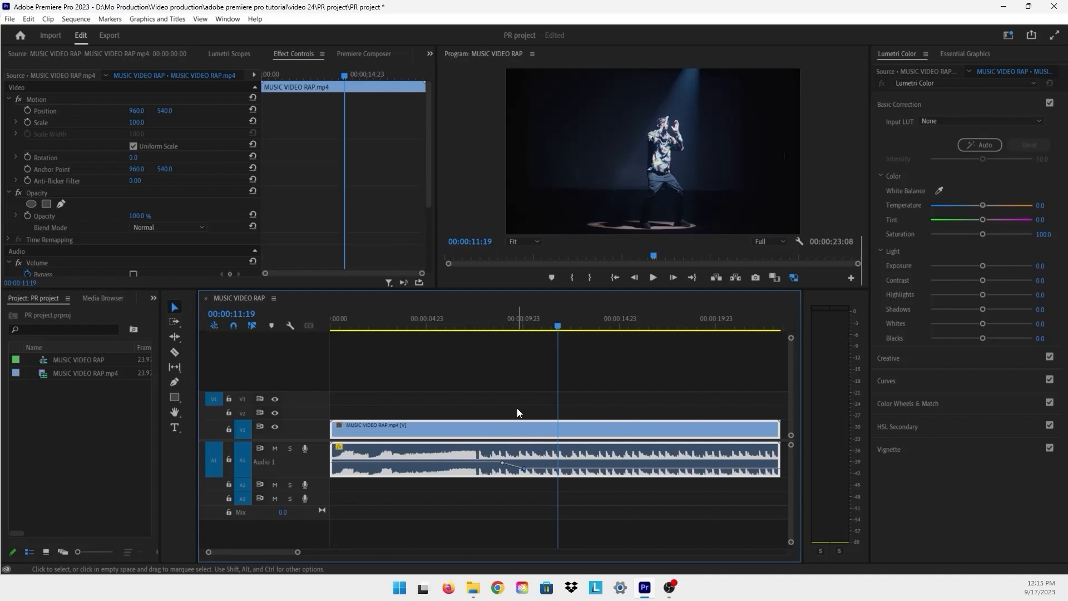